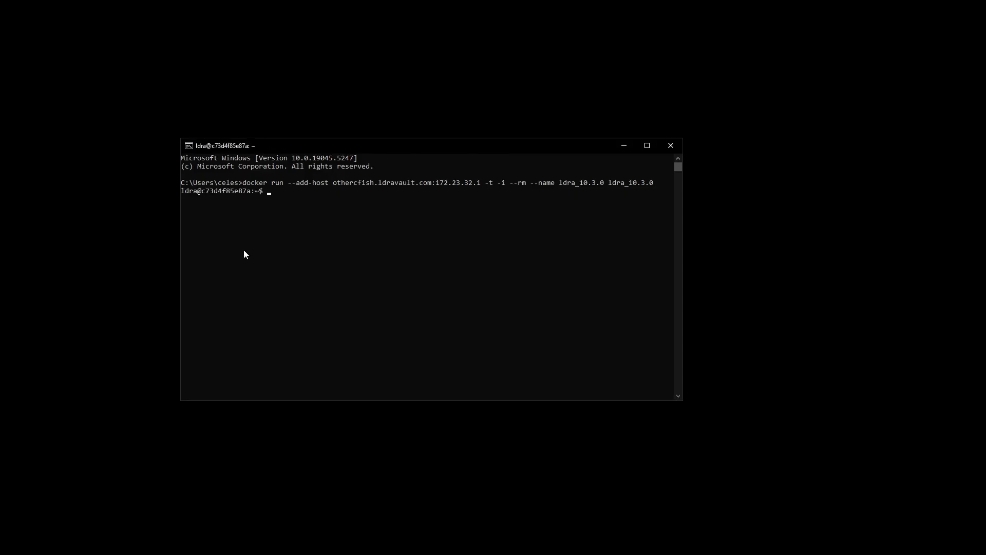
List the home folder, then run contestbed on the Cashregister_7 example in the workarea.
text(ls)
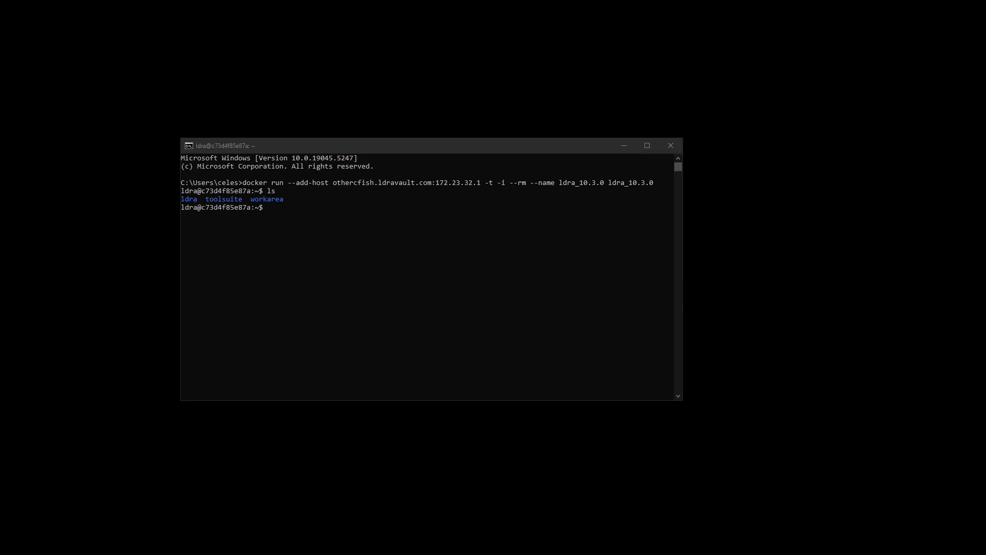
text(/home/ldra/toolsuite/contestbed /home/ldra/workarea/examples/toolsuite/Cashregister_7.0/Cashregister.tcf 112a34q)
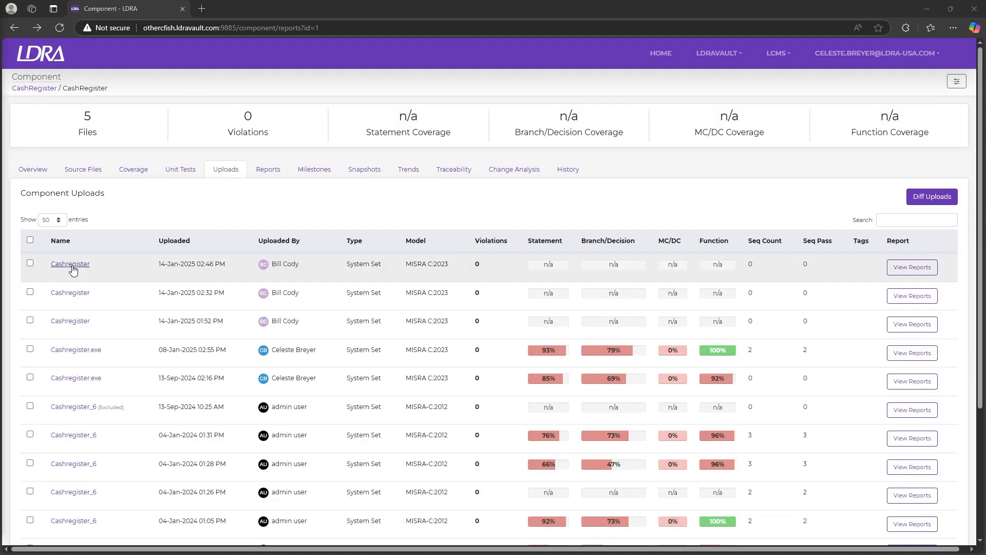
View the newest Cashregister upload's Test Manager report and its MISRA C:2023 Code Review report.
click(70, 264)
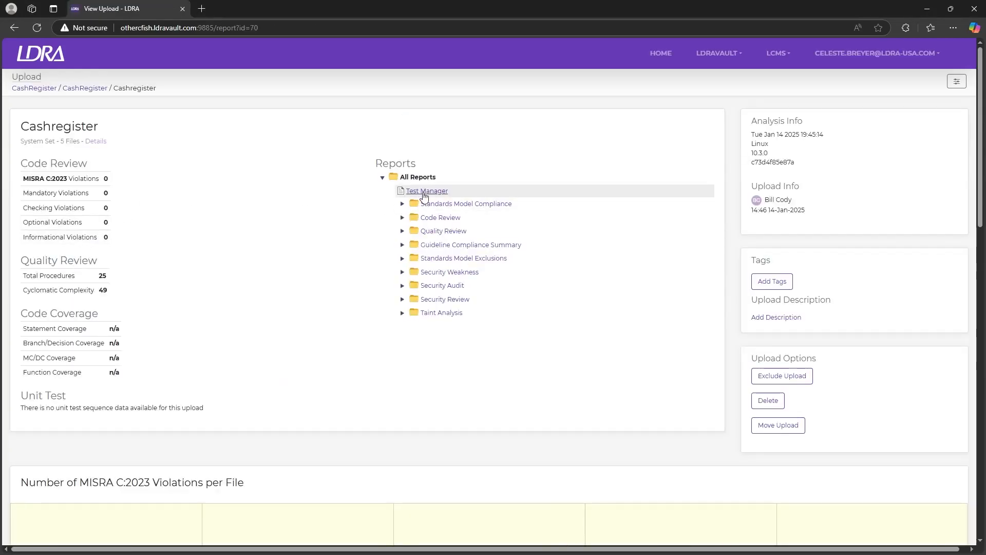
click(426, 191)
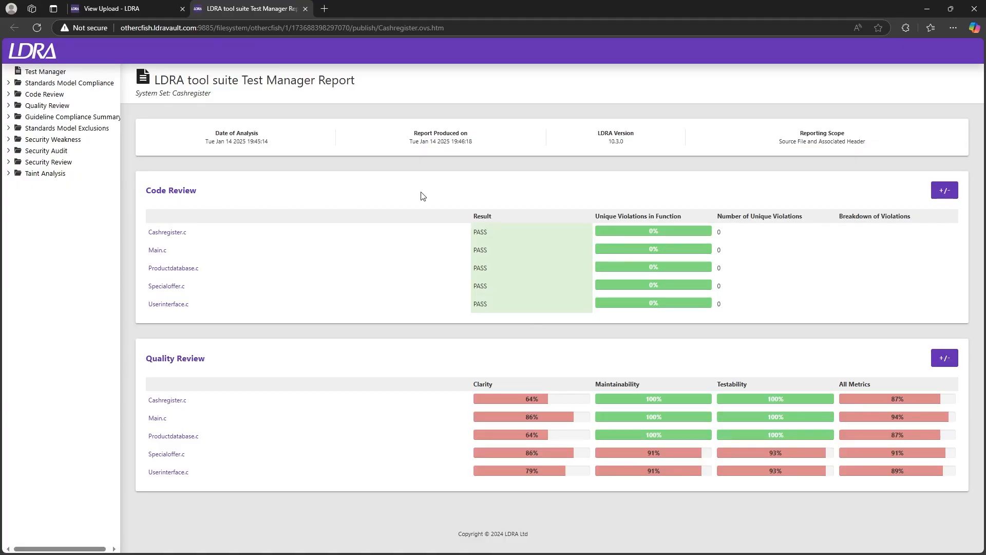
click(44, 93)
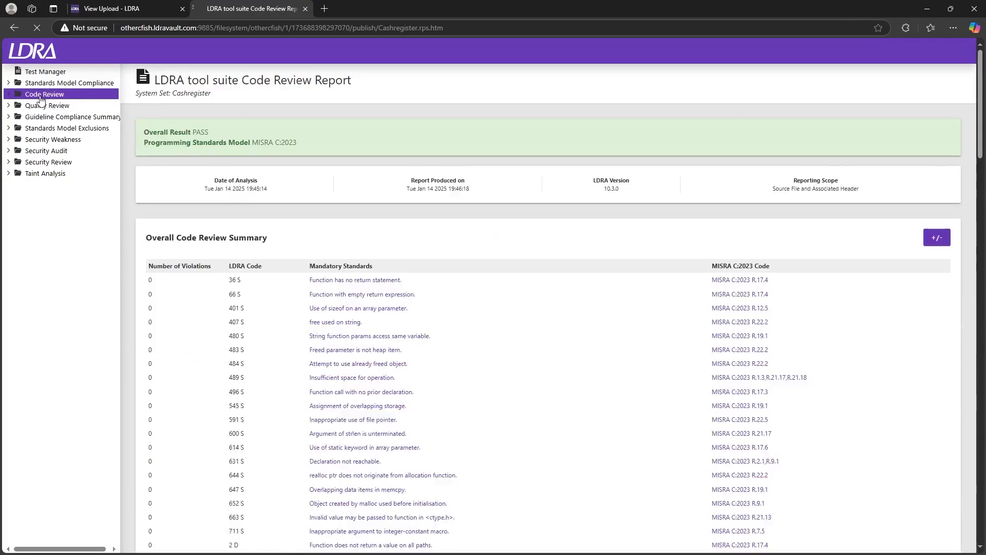